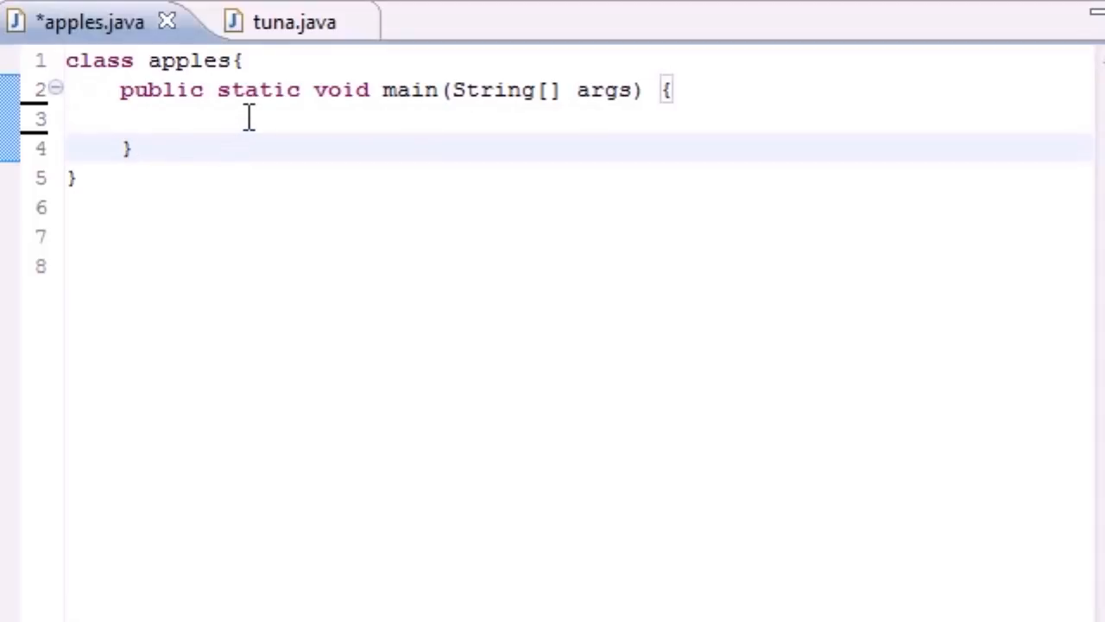
# Declare int bucky[]={21,16,86,21,3}; inside main and move to the end of the line
pyautogui.write('int buck')
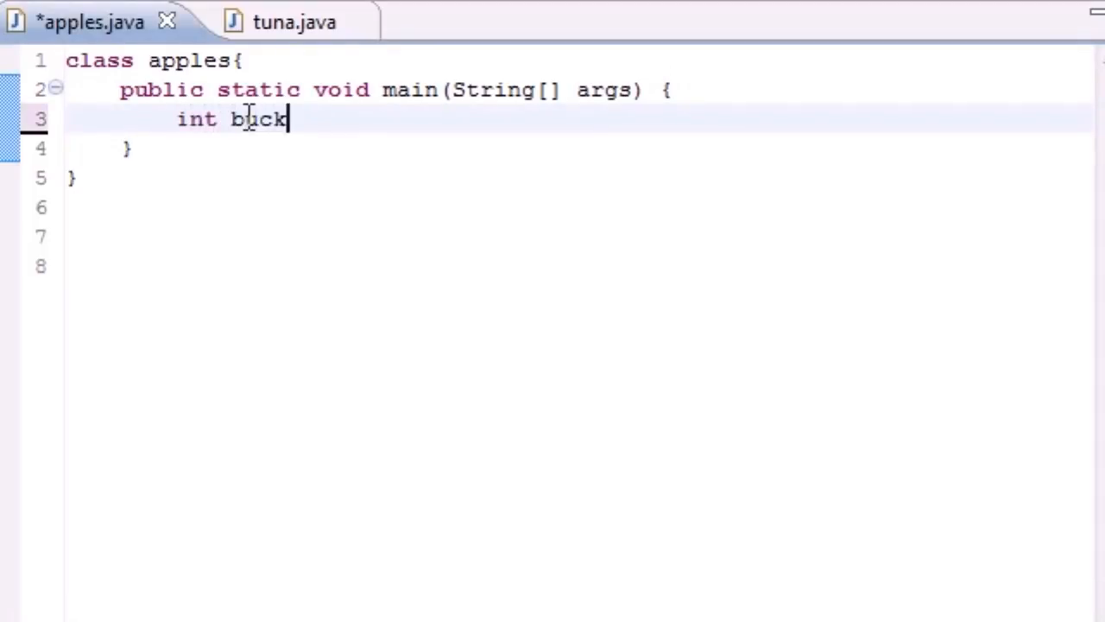
pyautogui.write('y')
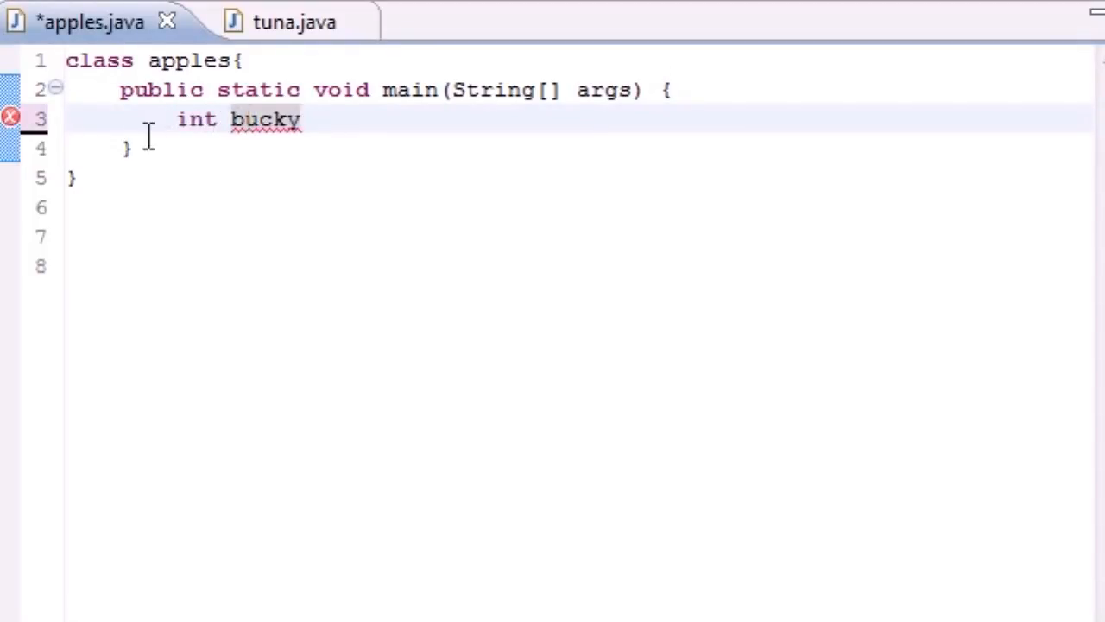
pyautogui.write('[]=')
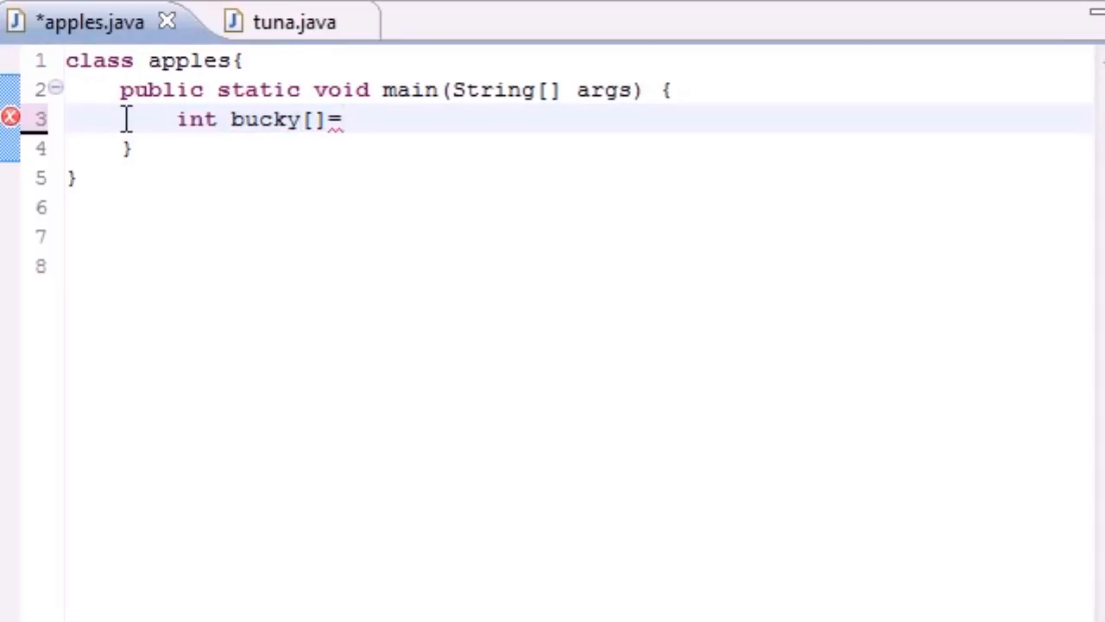
pyautogui.write('{};')
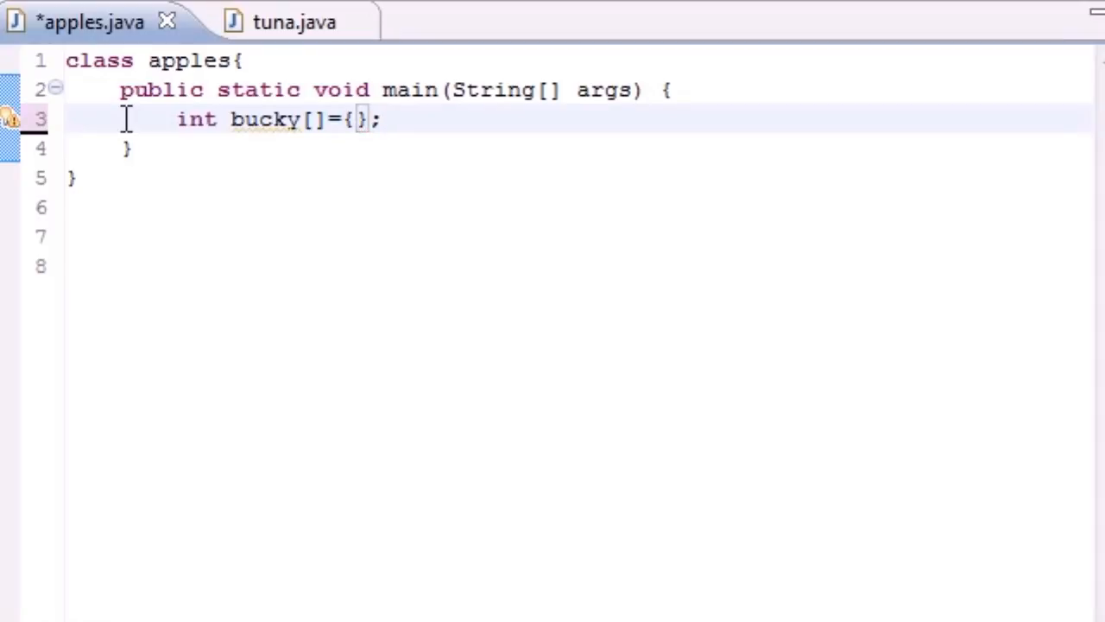
pyautogui.write('21,')
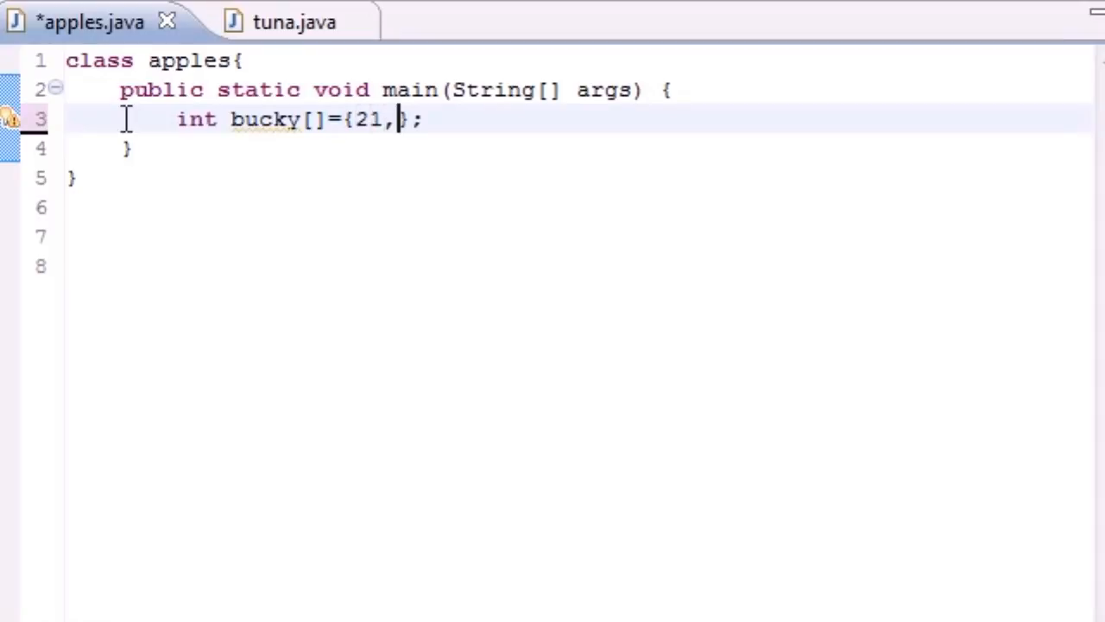
pyautogui.write('16,')
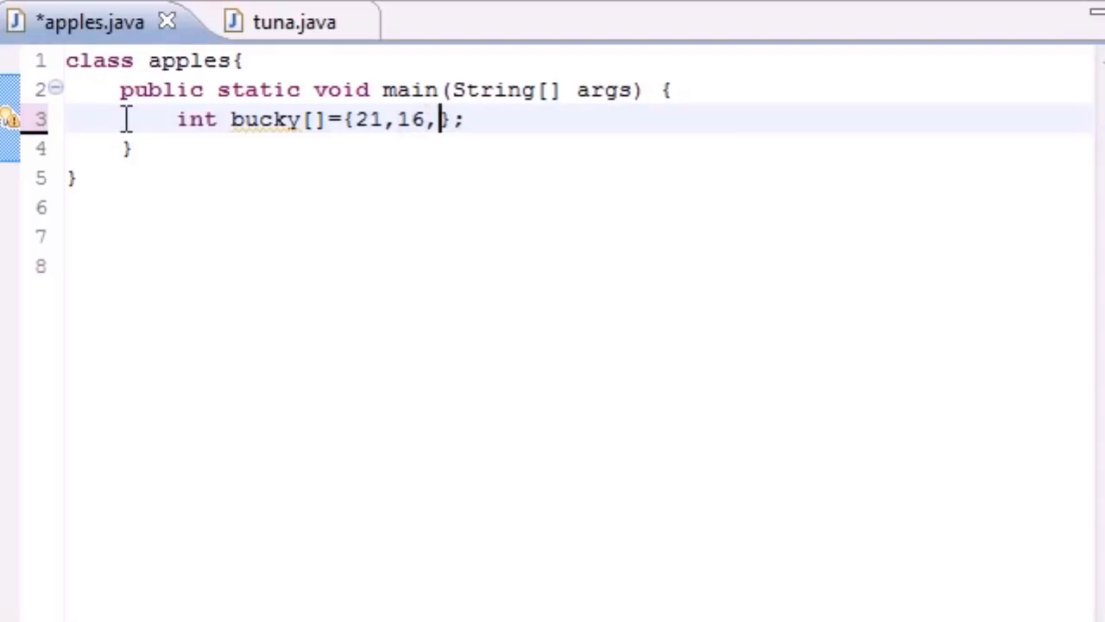
pyautogui.write('86')
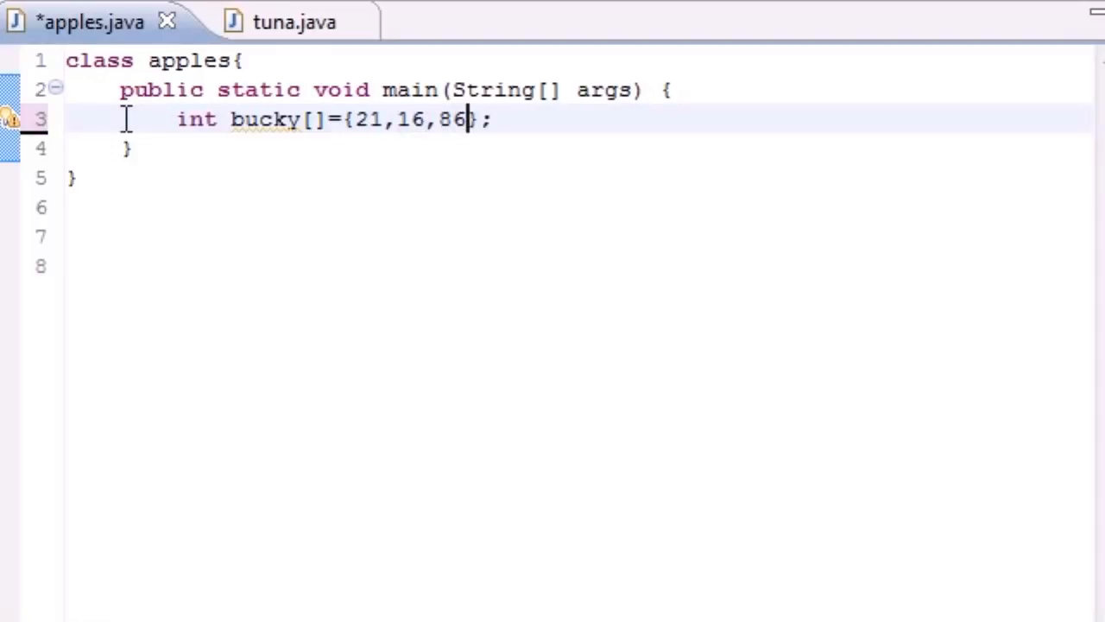
pyautogui.write(',21,3')
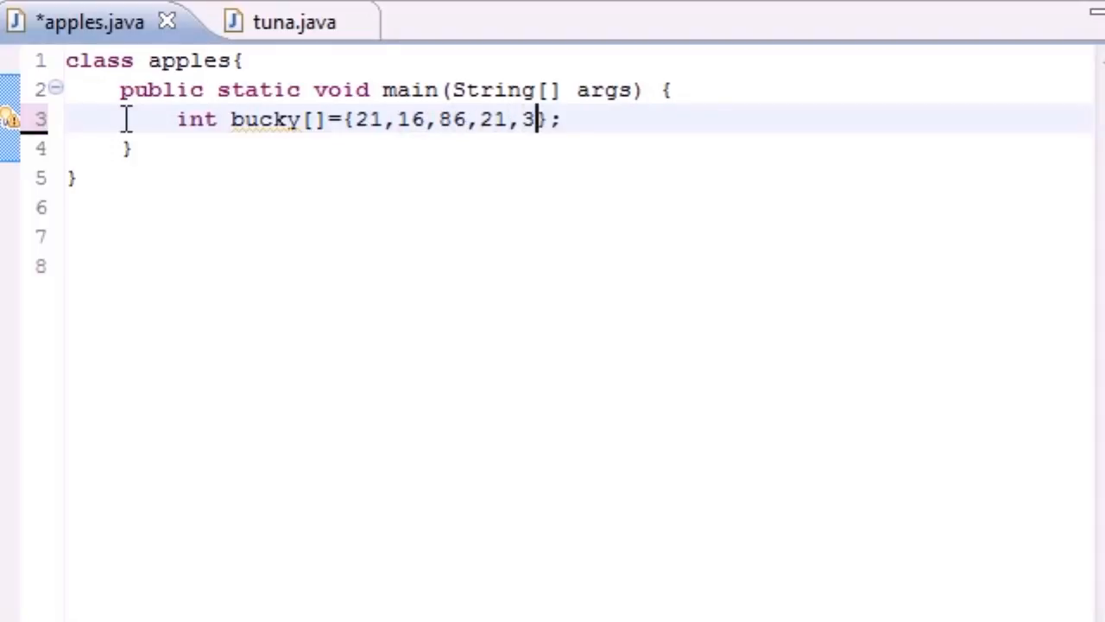
pyautogui.click(408, 119)
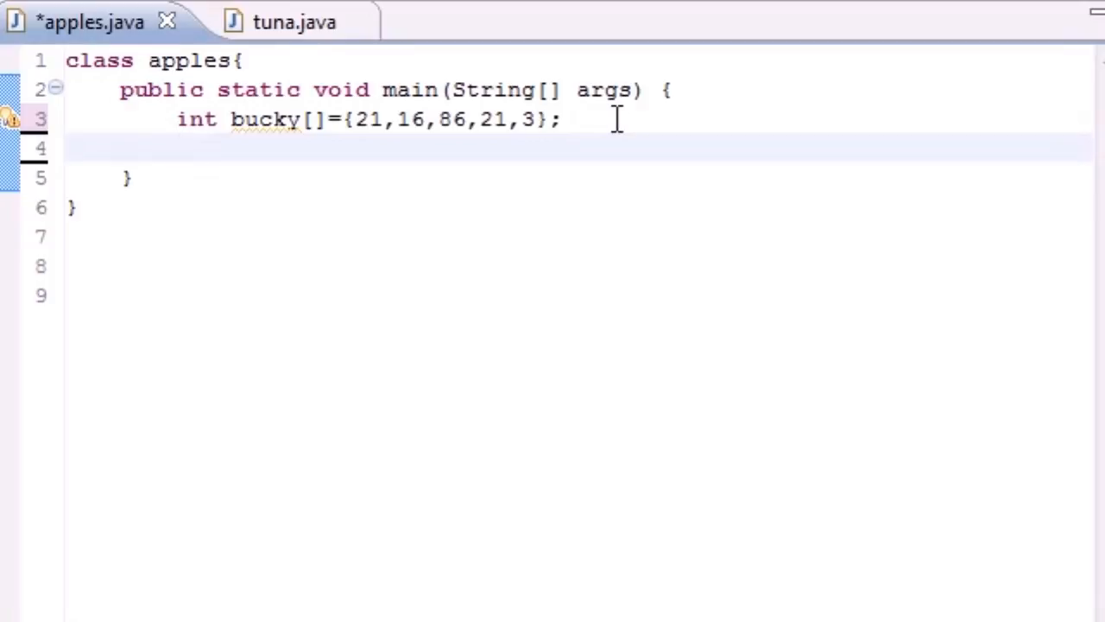
# Declare int sum=0; on the line below the bucky array
pyautogui.write('int')
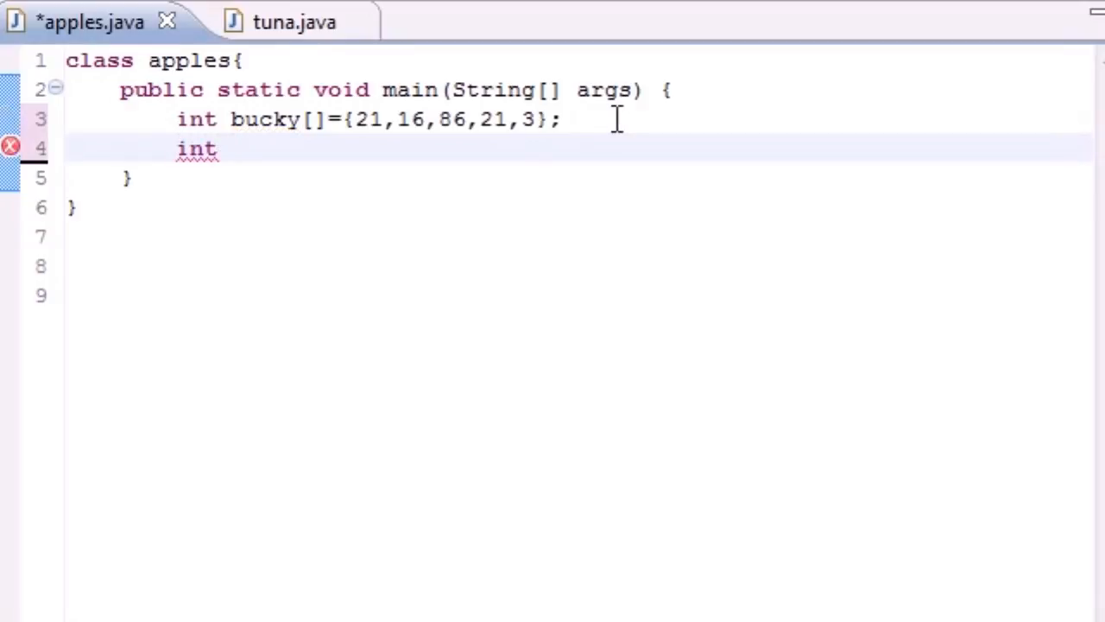
pyautogui.write('sum=')
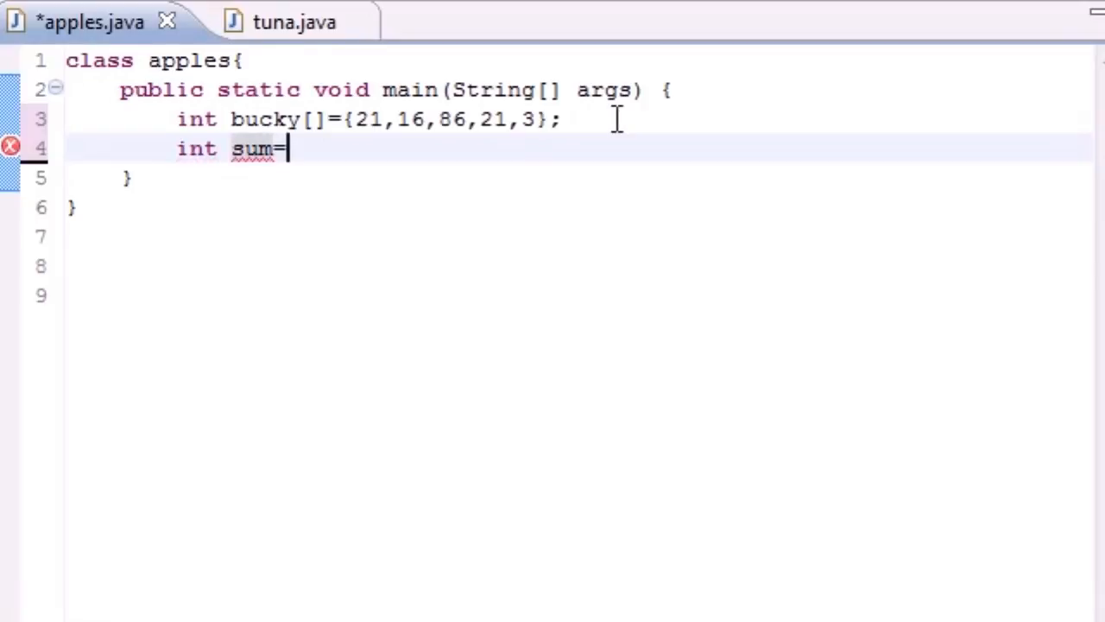
pyautogui.write('0;')
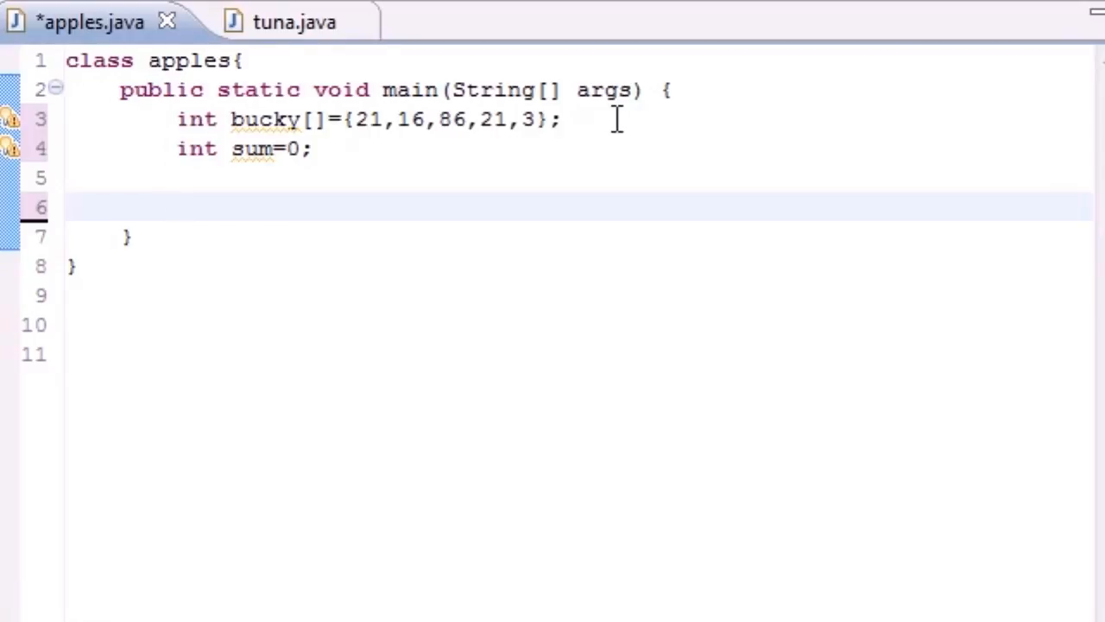
# Write for(int counter=0;counter<bucky.length;counter++){} below the sum variable
pyautogui.write('for')
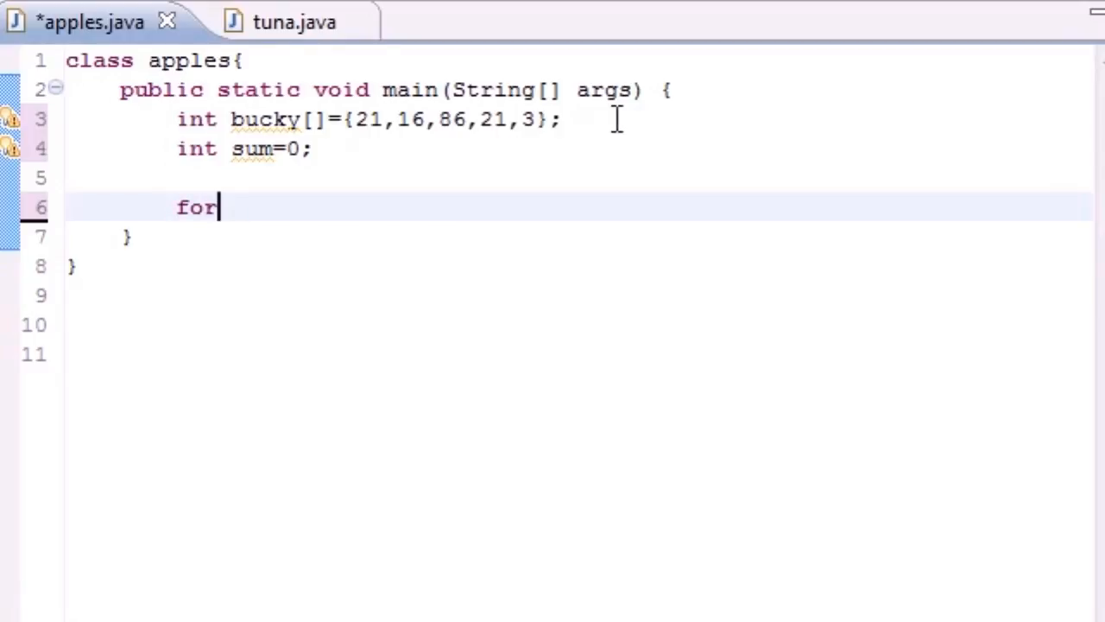
pyautogui.write('(')
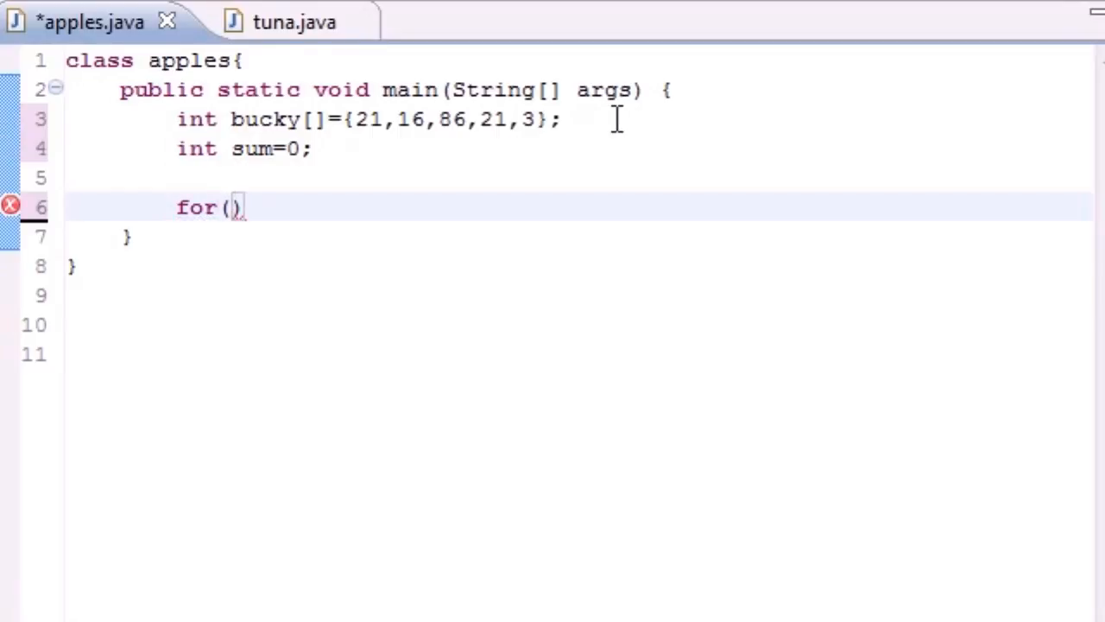
pyautogui.write('int counter')
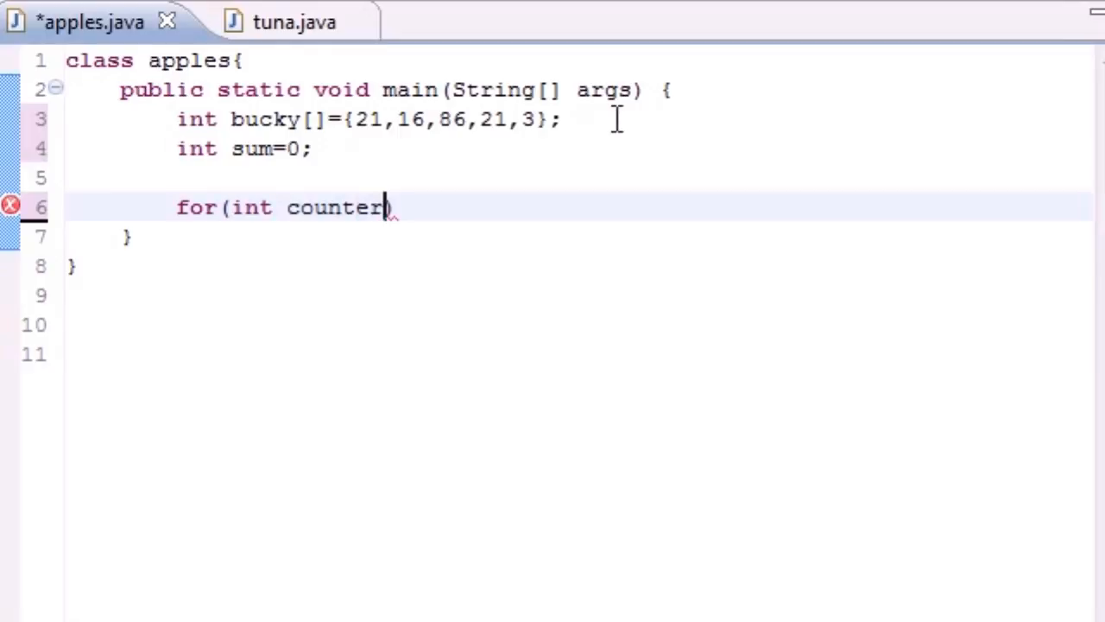
pyautogui.write('=0;')
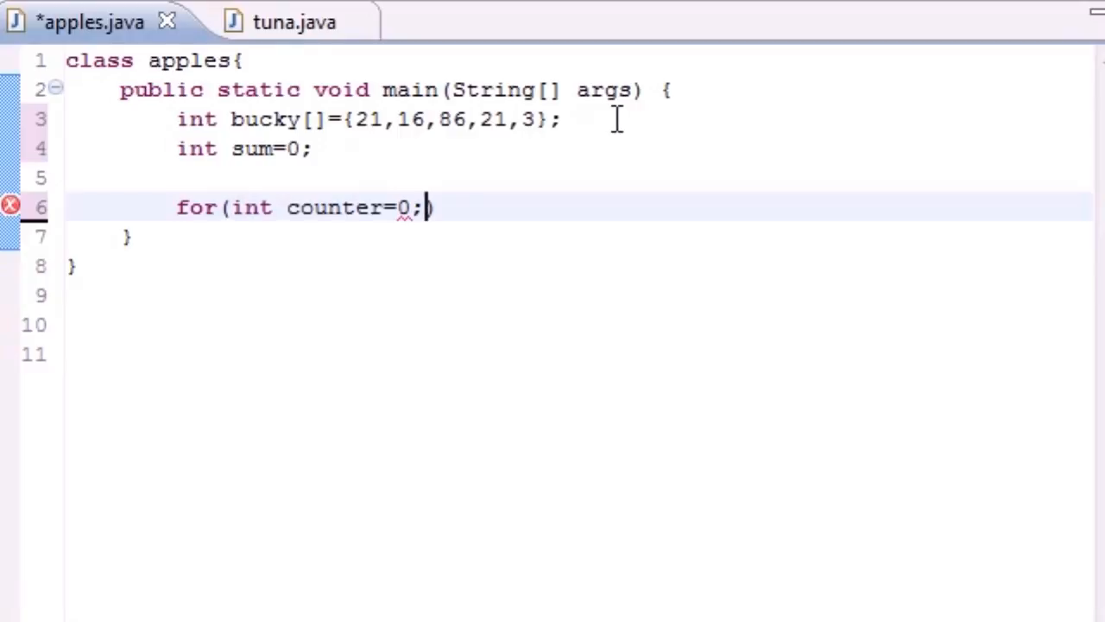
pyautogui.write('counter')
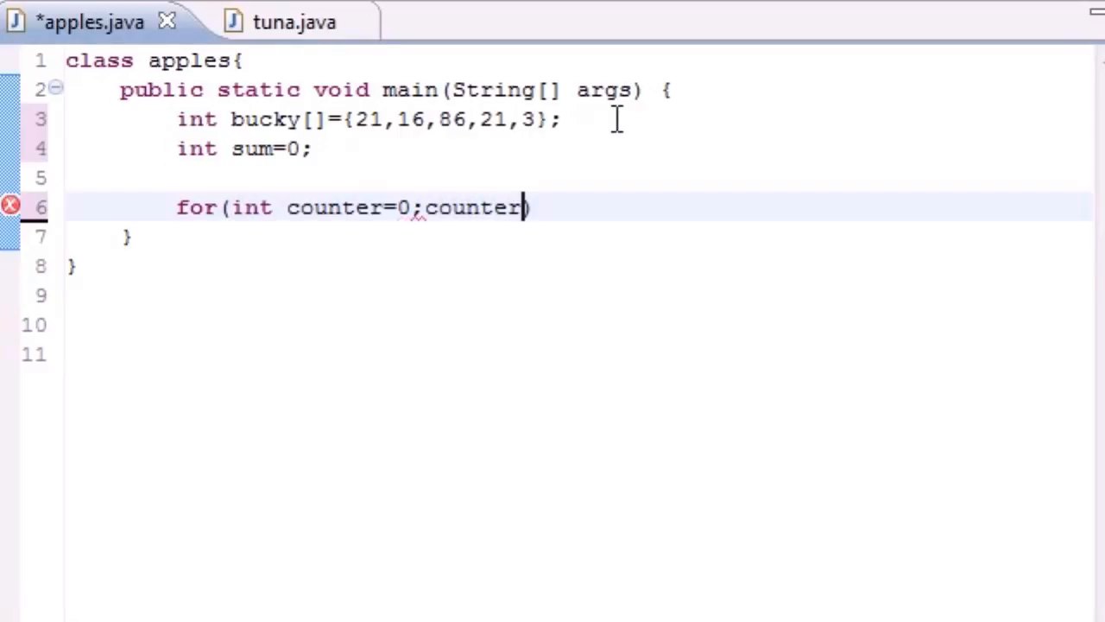
pyautogui.write('<')
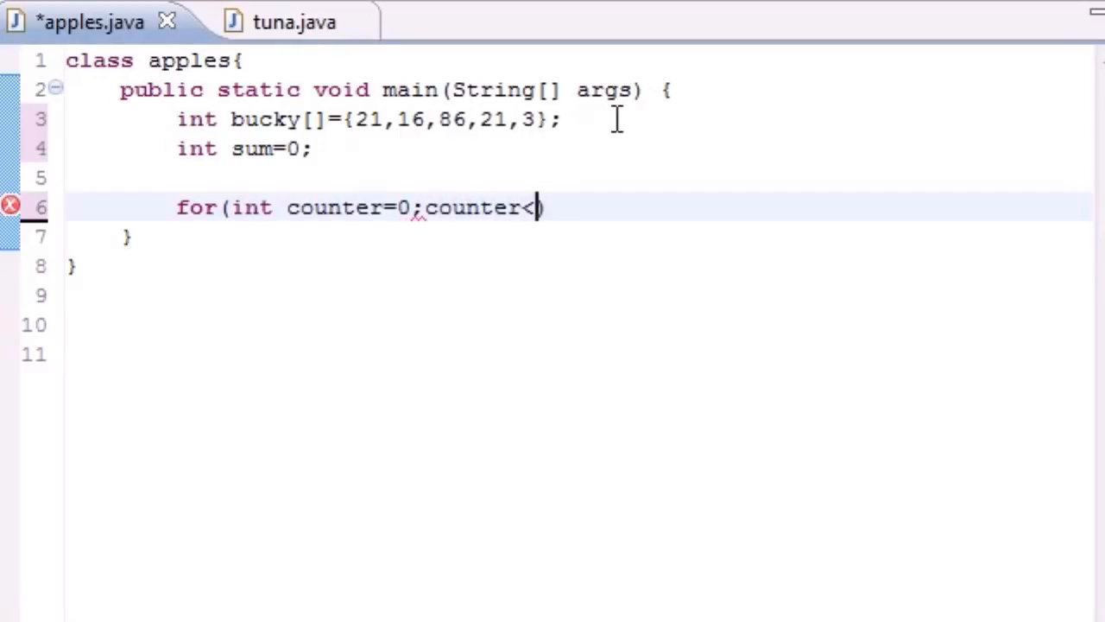
pyautogui.write('bucky.')
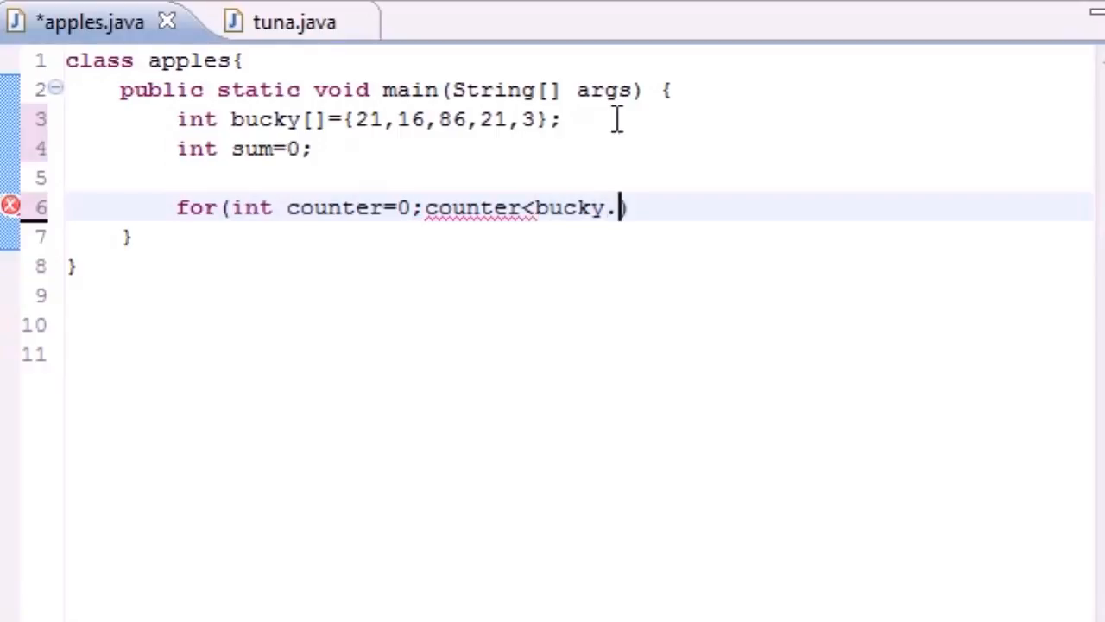
pyautogui.write('length)')
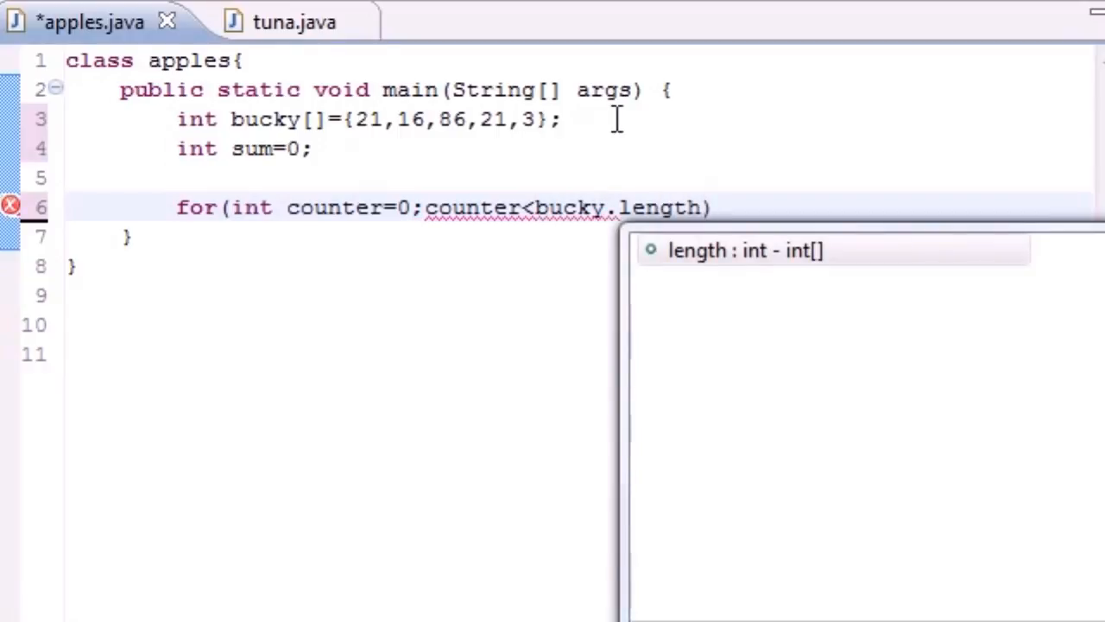
pyautogui.write(';')
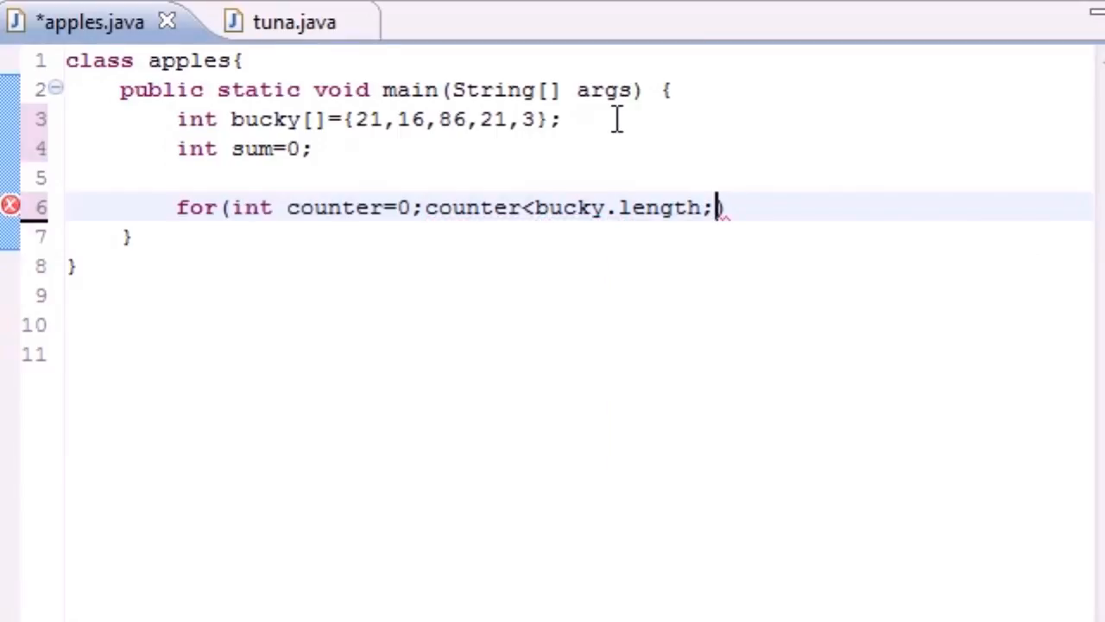
pyautogui.write('counter++')
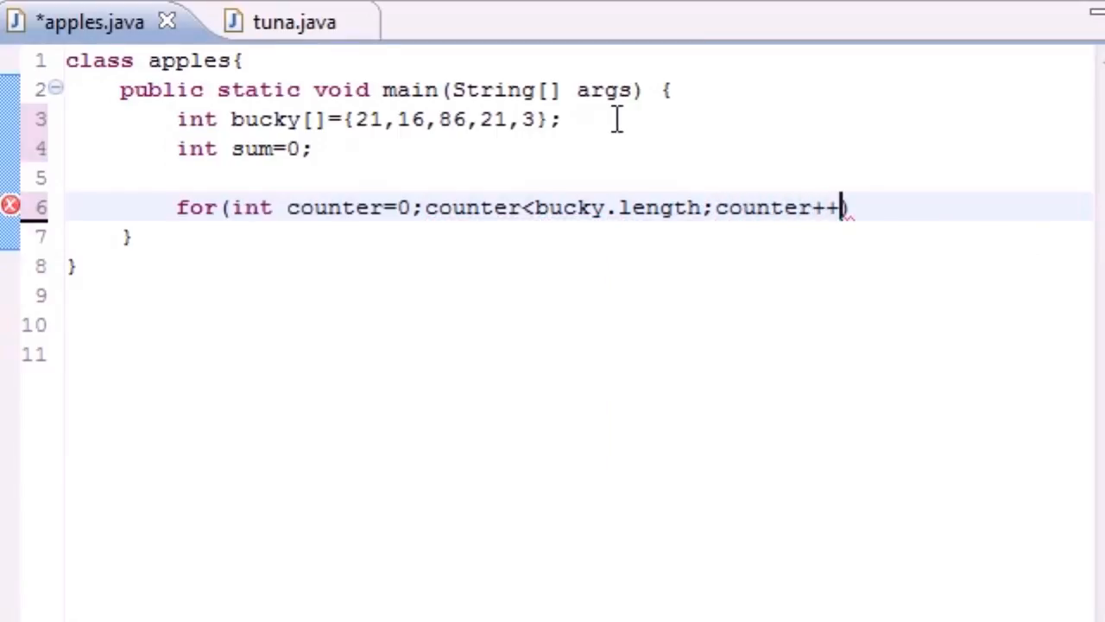
pyautogui.write('){}')
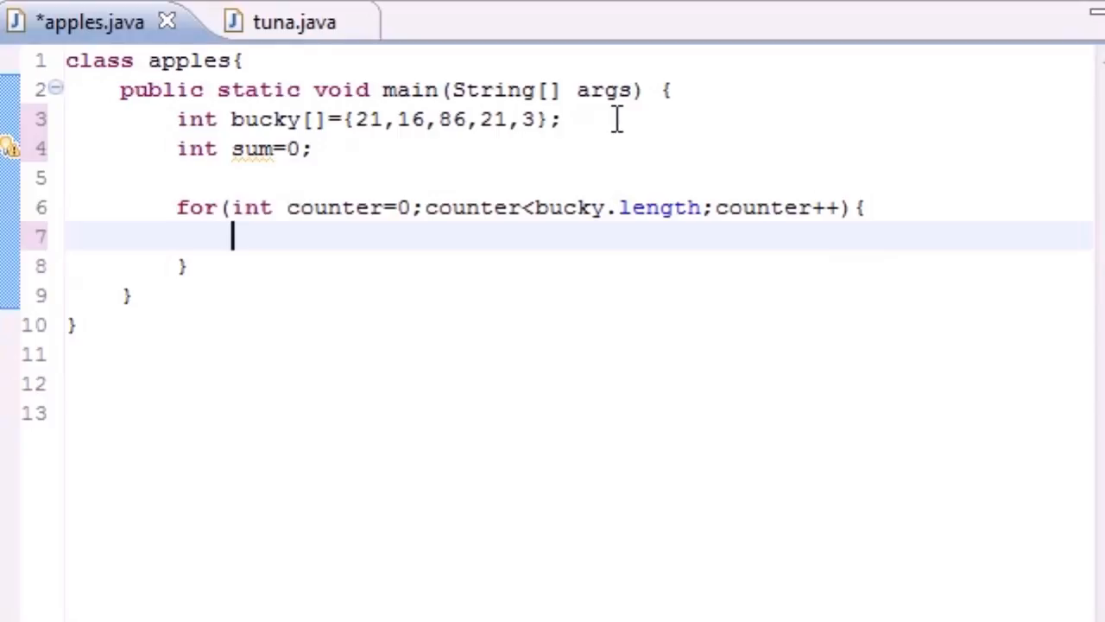
# Begin the loop body with sum+=
pyautogui.write('sum')
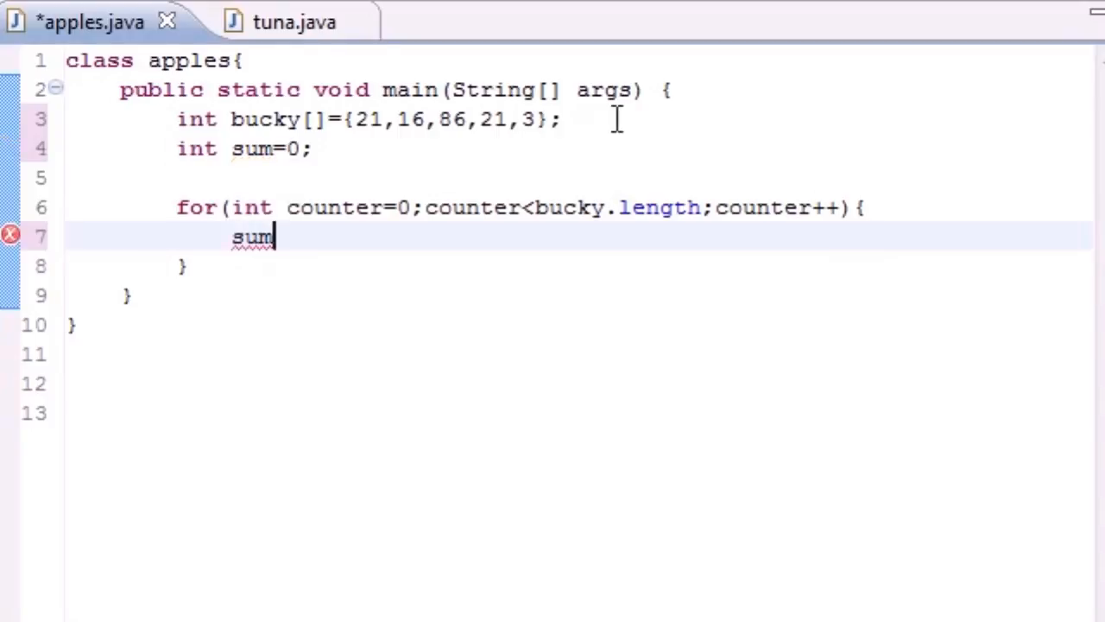
pyautogui.write('+=')
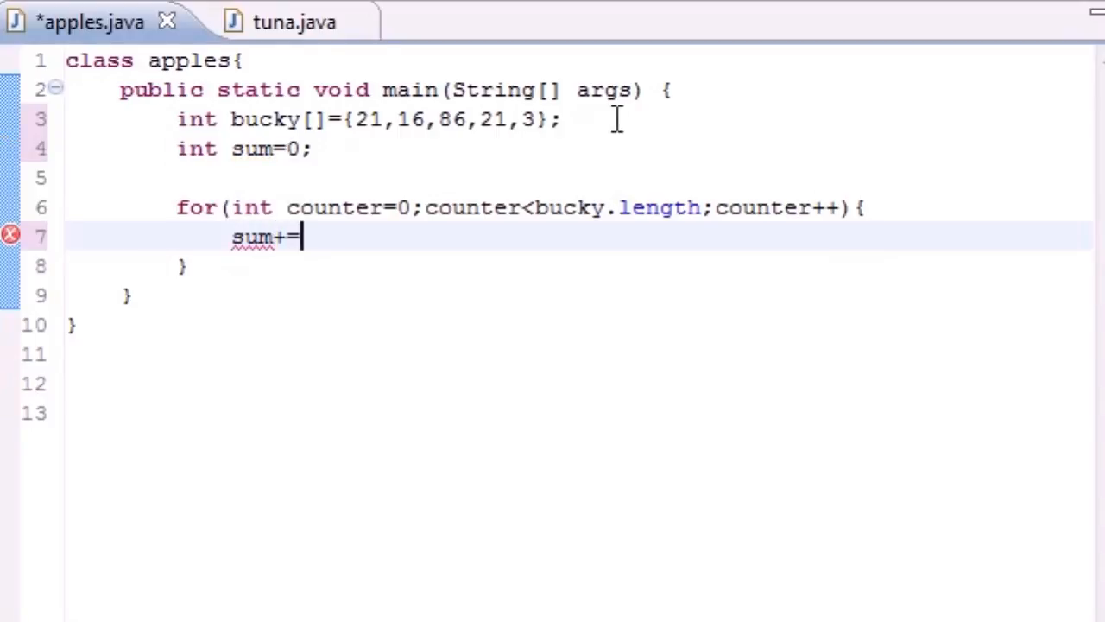
# Complete the loop body as sum+=bucky[counter]; and open lines after the loop
pyautogui.write('buck')
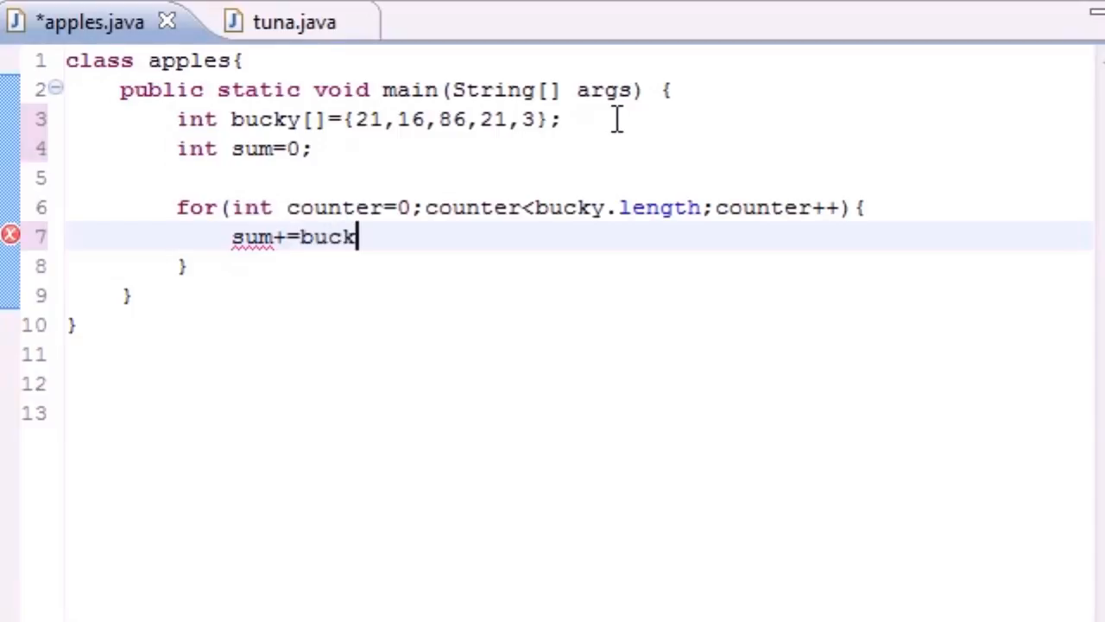
pyautogui.write('y[]')
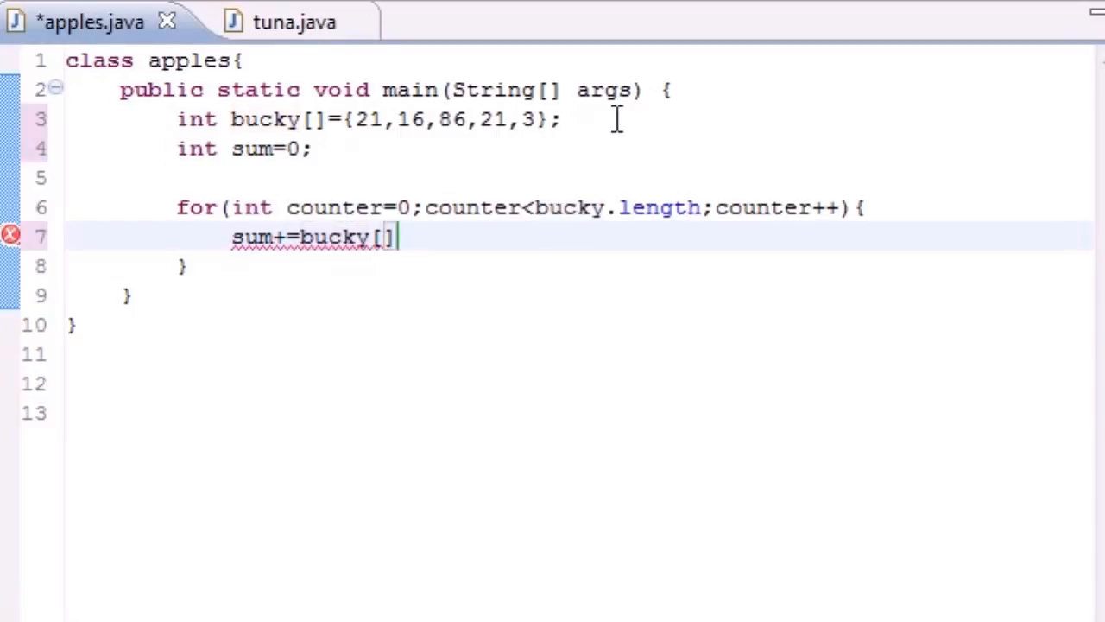
pyautogui.write('counter];')
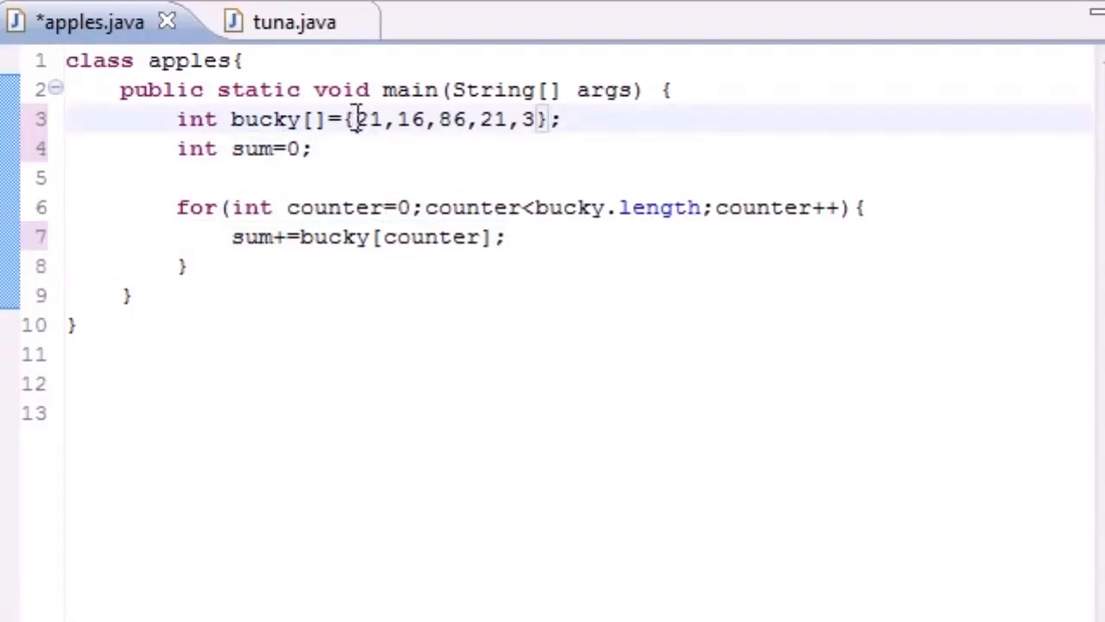
pyautogui.doubleClick(287, 148)
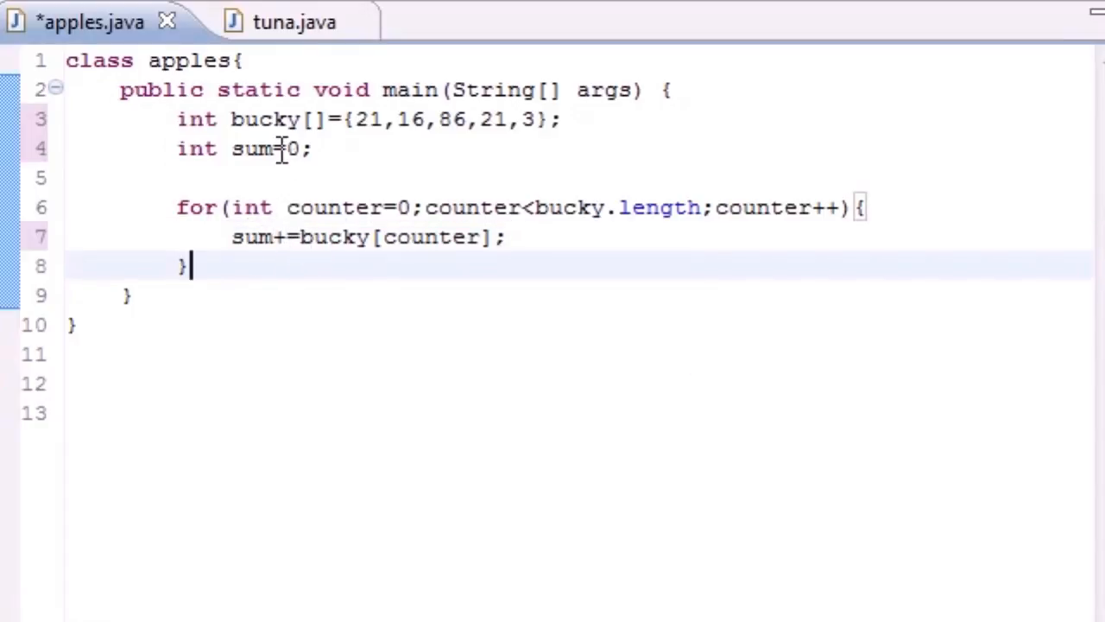
pyautogui.rightClick(190, 266)
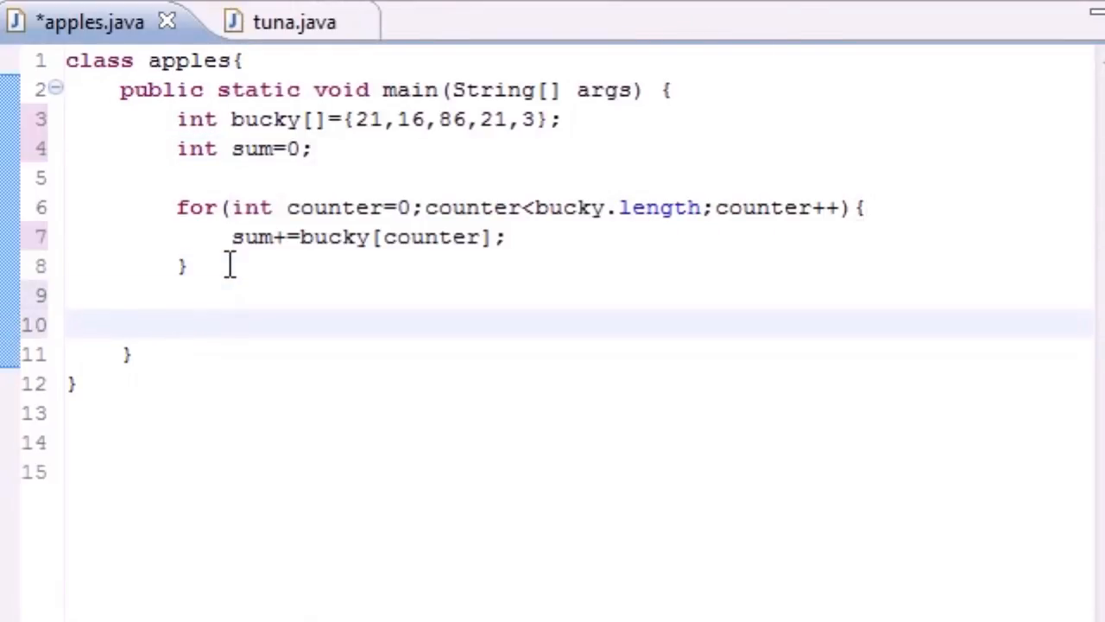
# Add System.out.println("The sum of theze numbers is" +sum); after the loop
pyautogui.write('Sys')
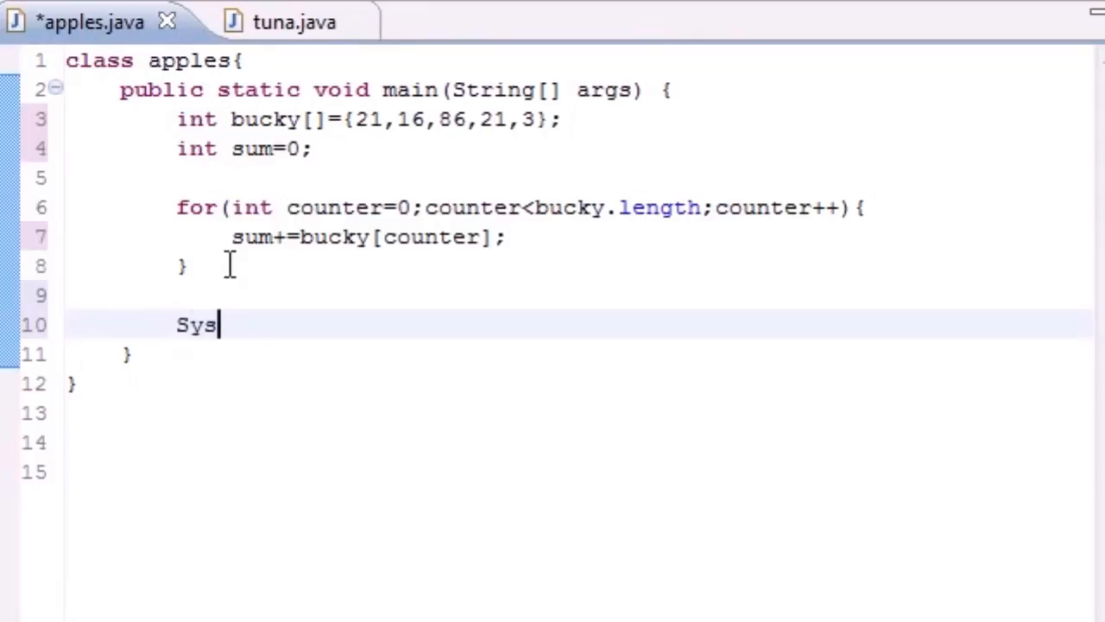
pyautogui.write('tem.out')
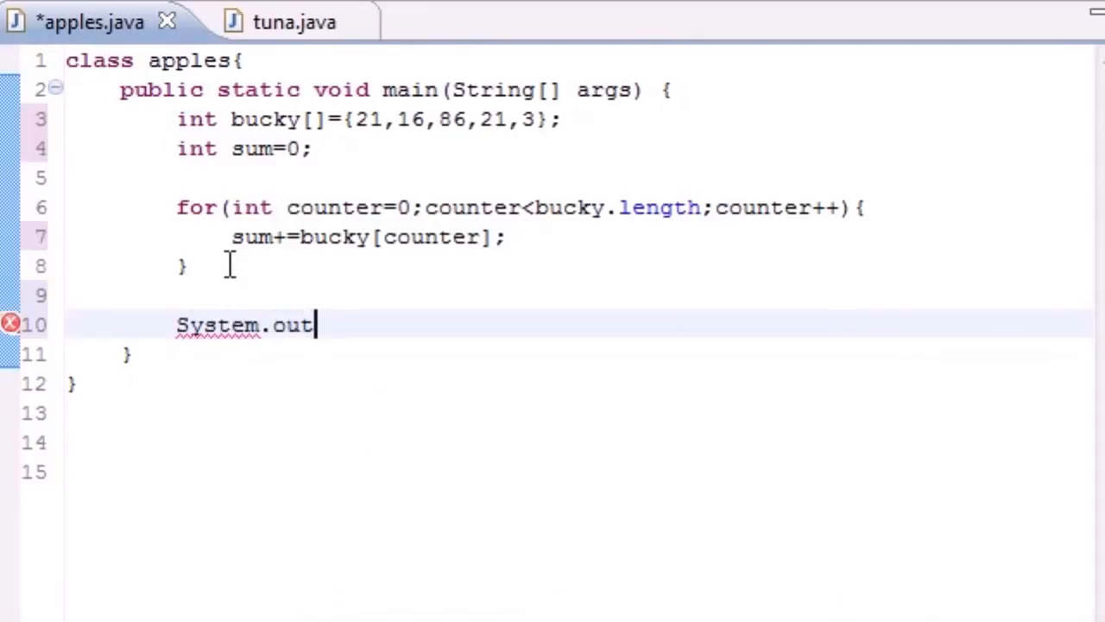
pyautogui.write('.println(')
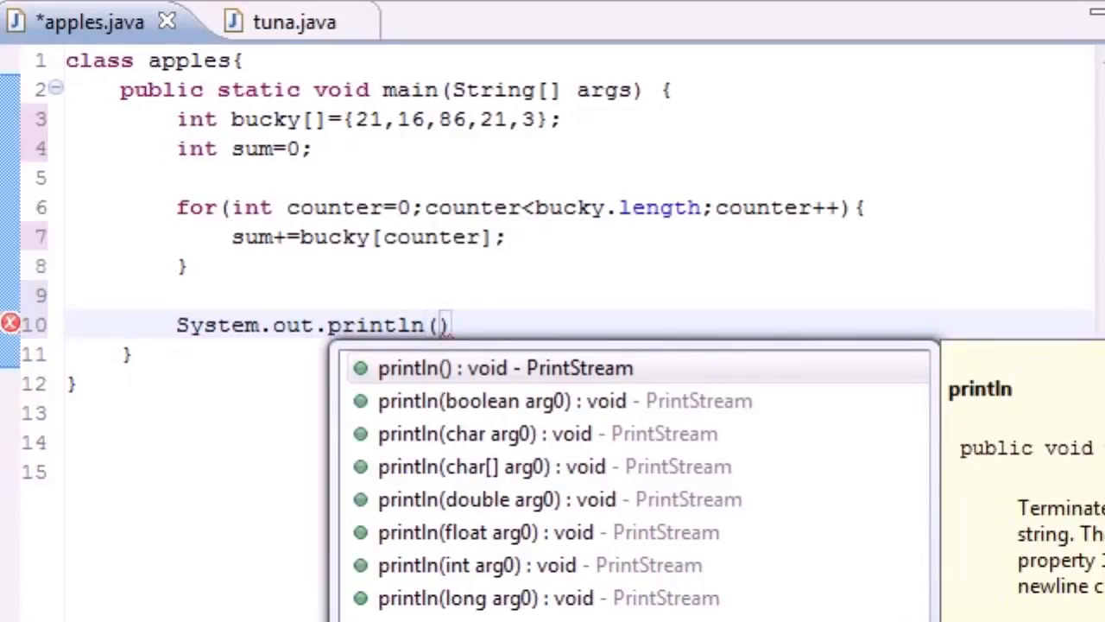
pyautogui.write('"')
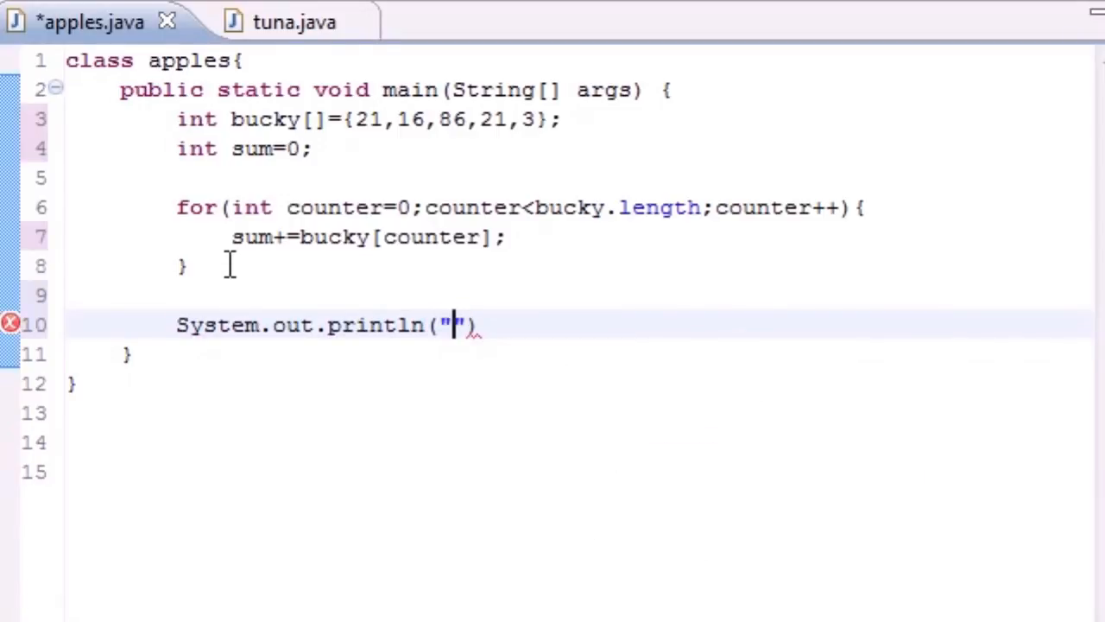
pyautogui.write('The sum of the')
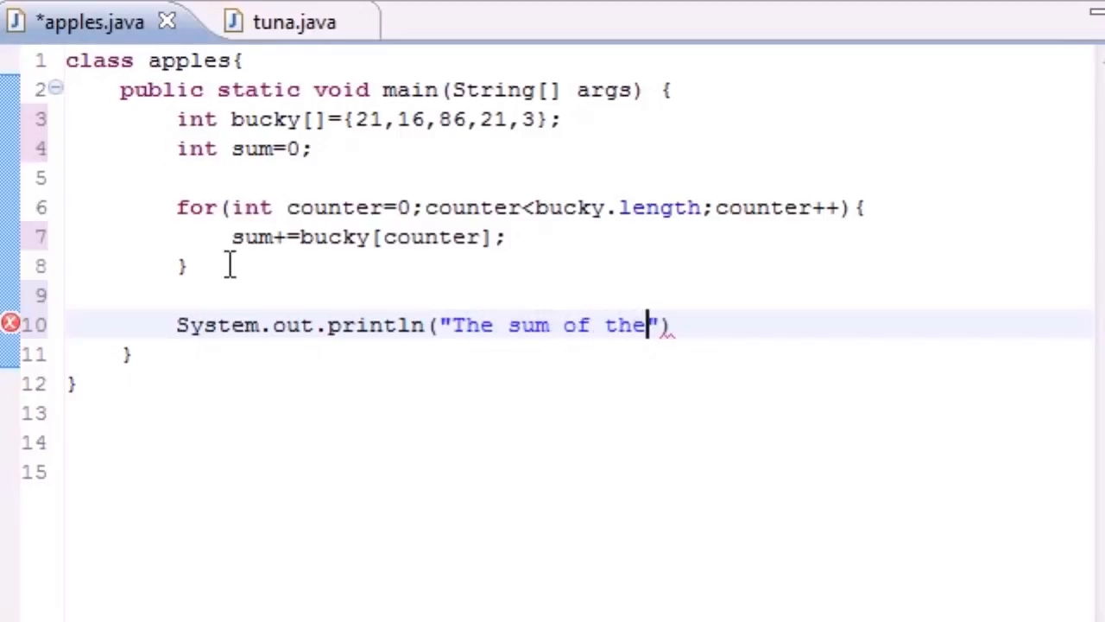
pyautogui.write('ze nu')
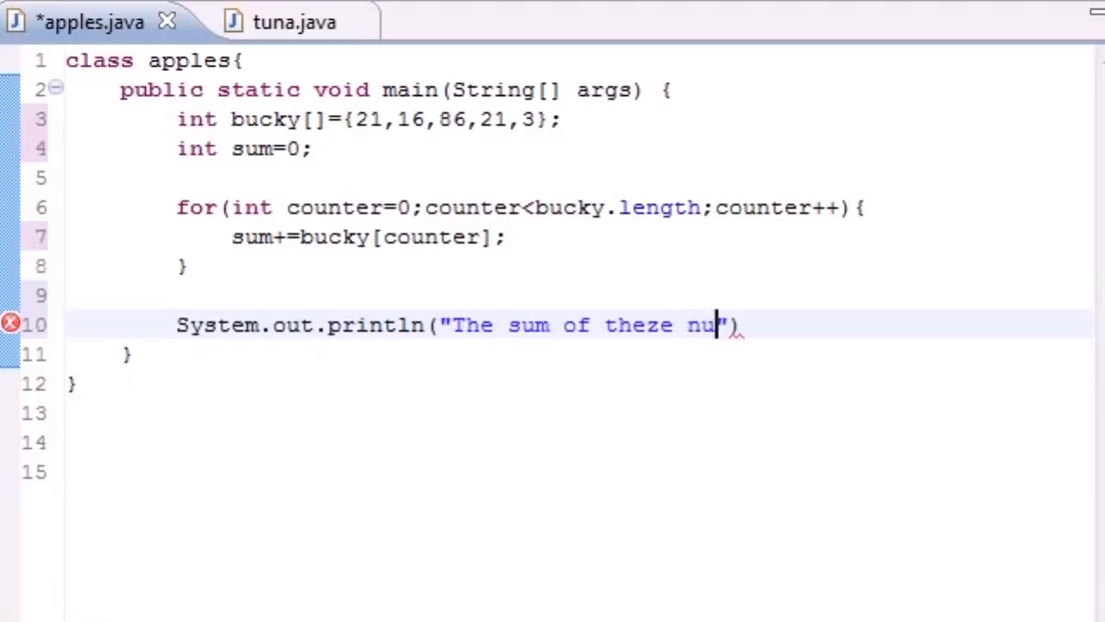
pyautogui.write('mbers is')
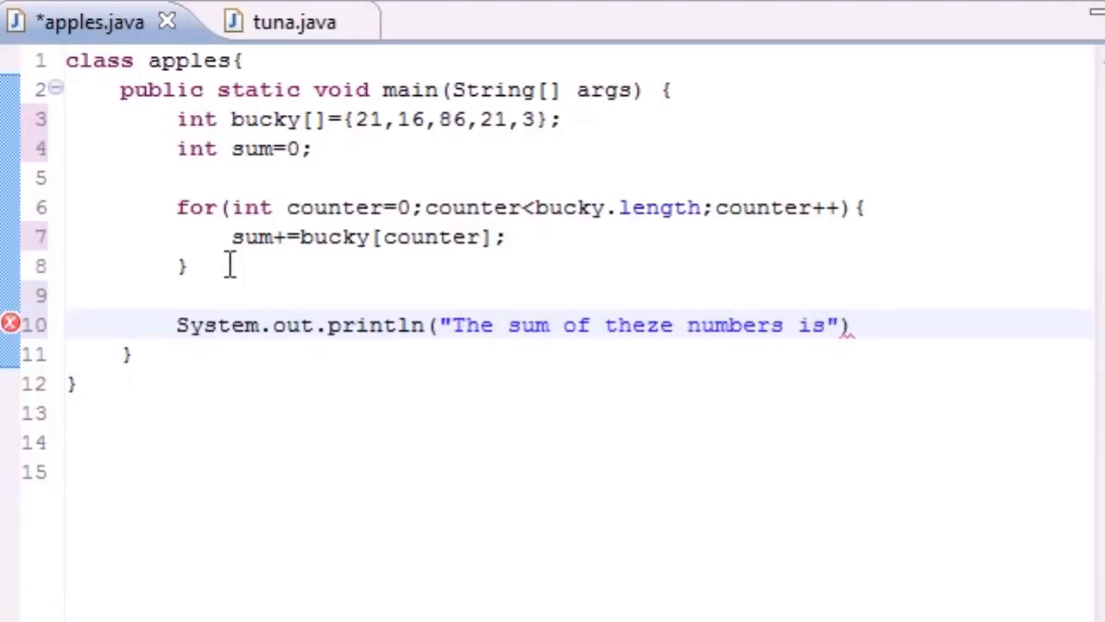
pyautogui.write('+sum')
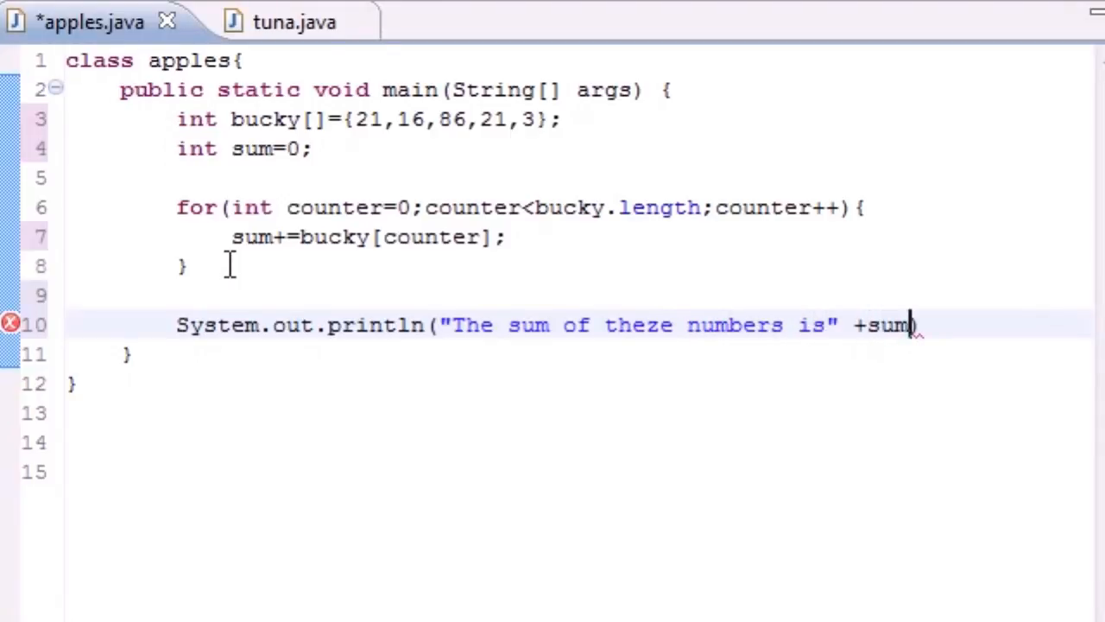
pyautogui.rightClick(884, 325)
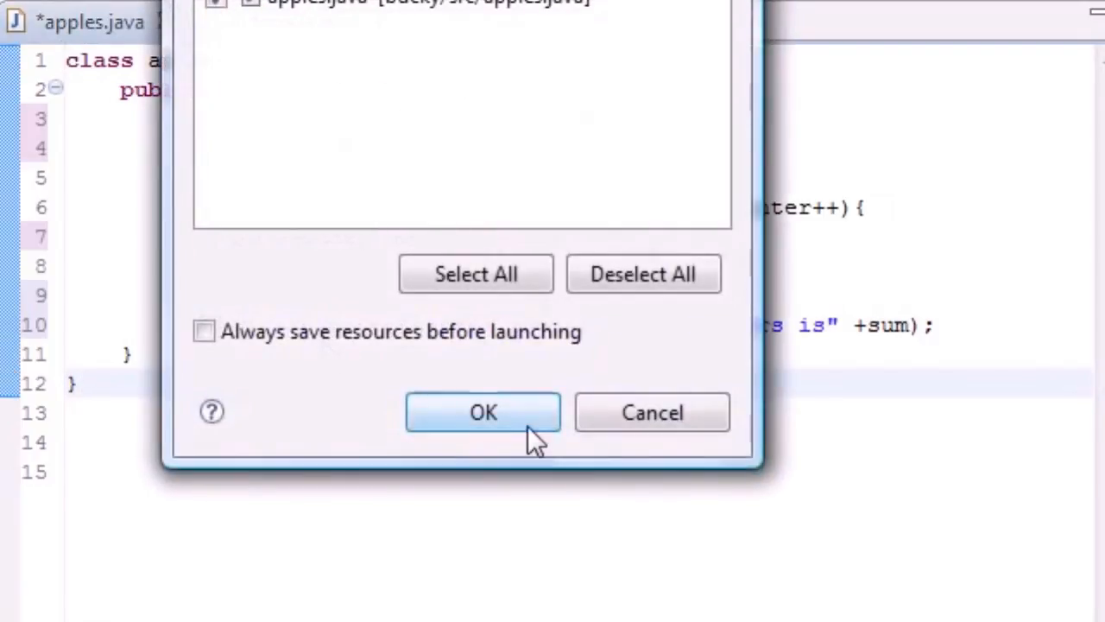
# Run as Java Application, saving apples.java, so the console prints "The sum of theze numbers is147"
pyautogui.click(482, 411)
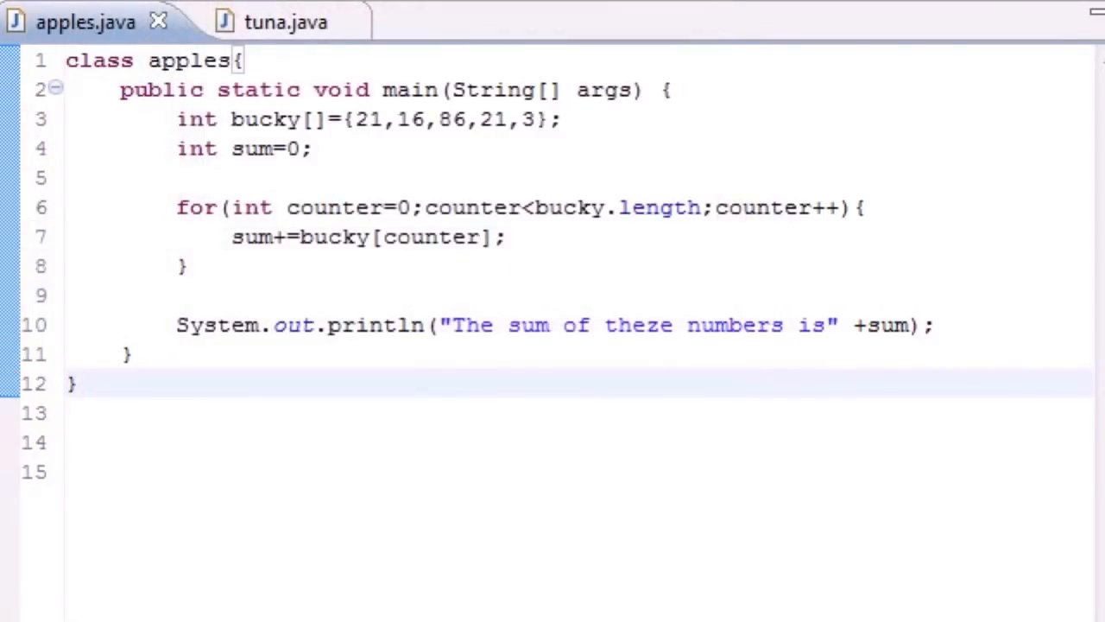
pyautogui.moveTo(793, 349)
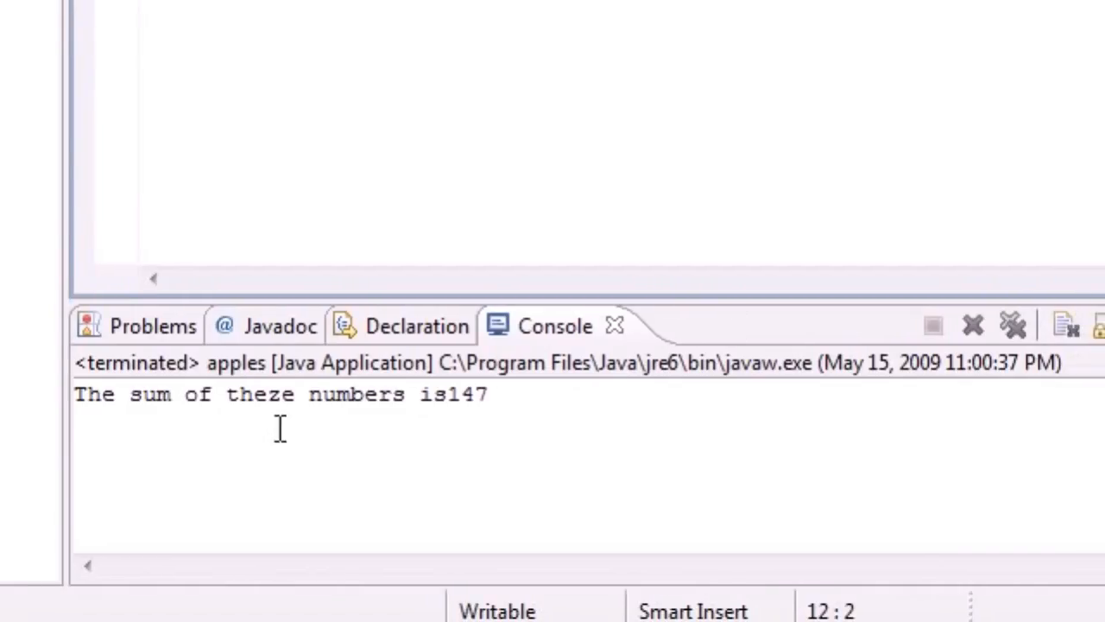
pyautogui.moveTo(446, 406)
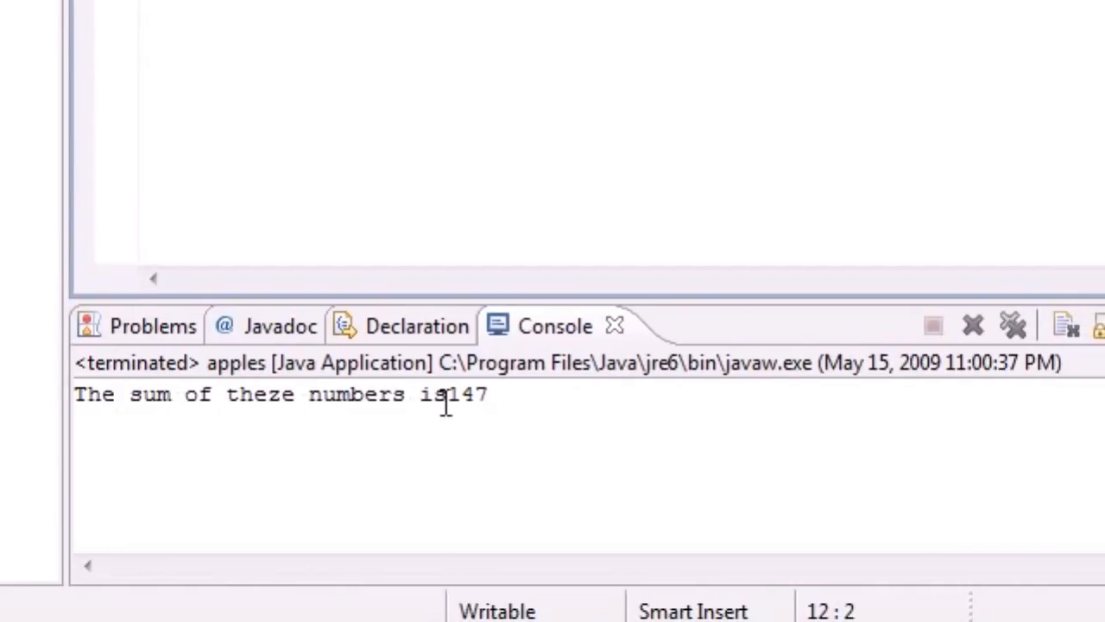
pyautogui.doubleClick(466, 394)
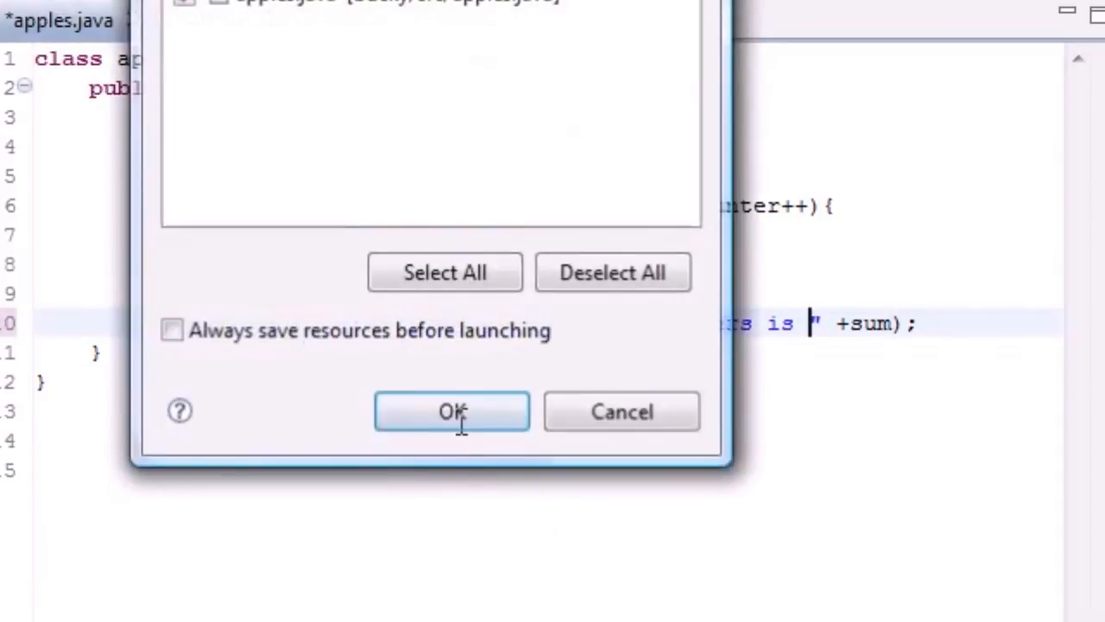
# Rerun after adding the space and check the console shows "The sum of theze numbers is 147"
pyautogui.click(453, 410)
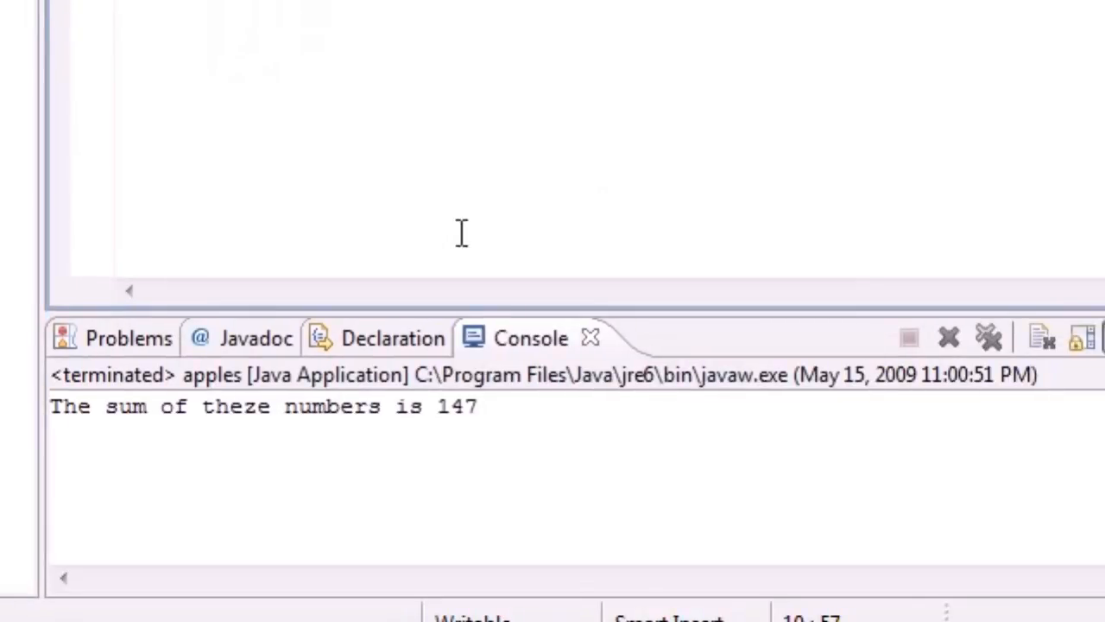
pyautogui.moveTo(216, 408); pyautogui.dragTo(476, 408)
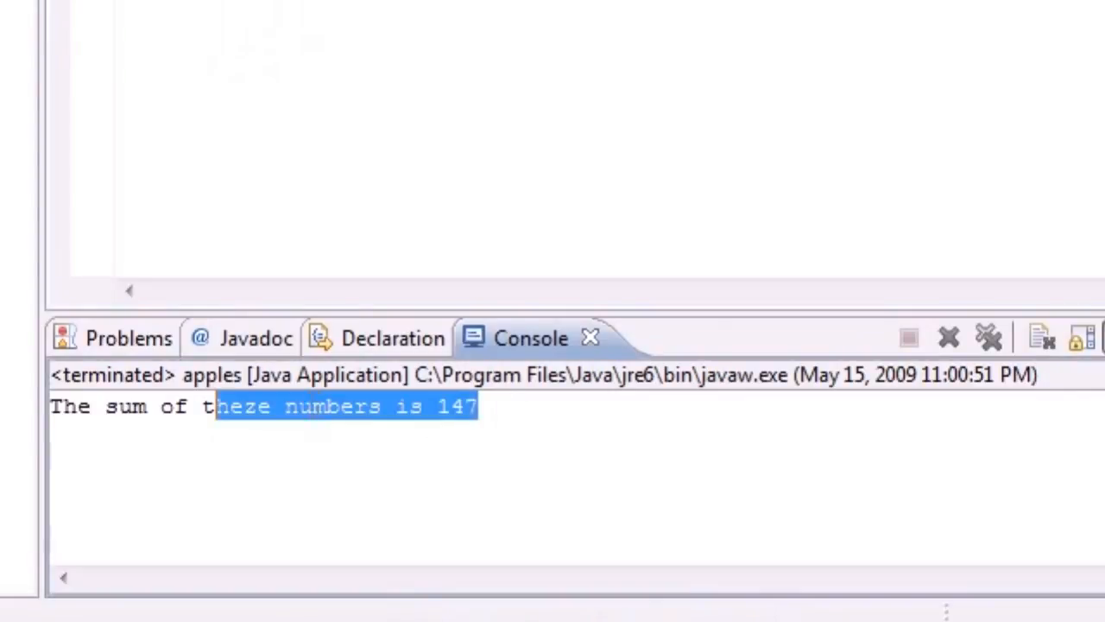
pyautogui.click(498, 406)
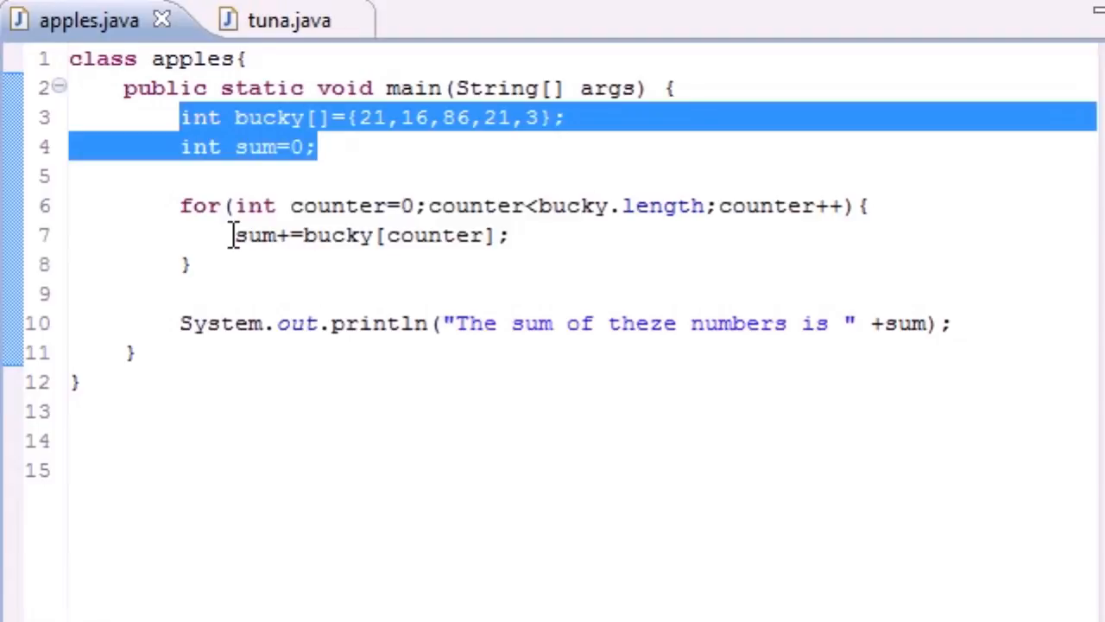
pyautogui.moveTo(611, 250)
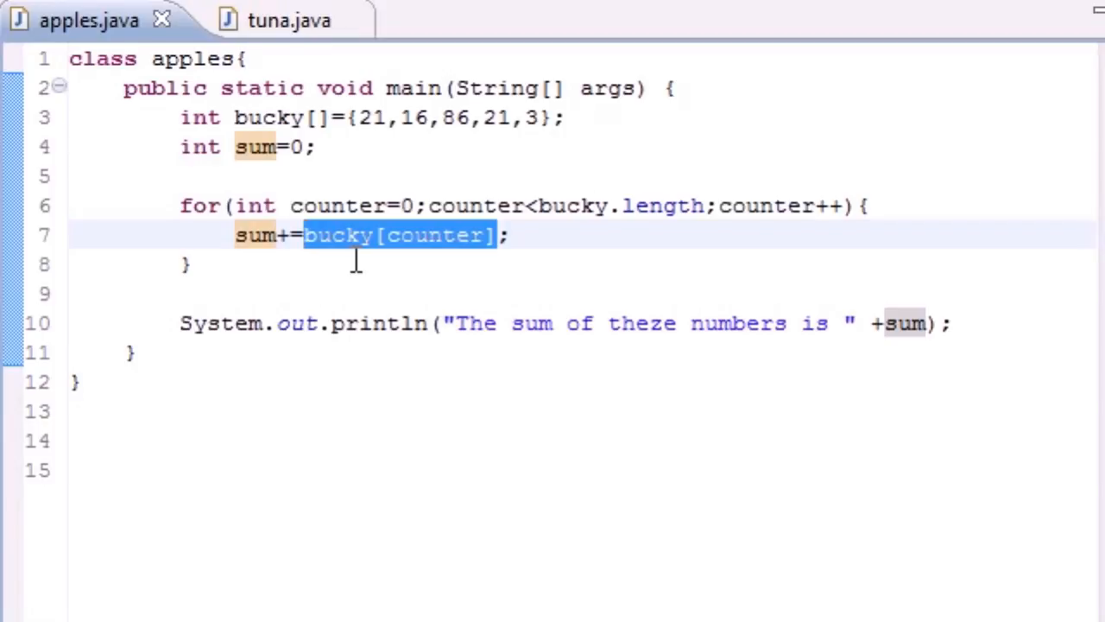
pyautogui.moveTo(275, 480)
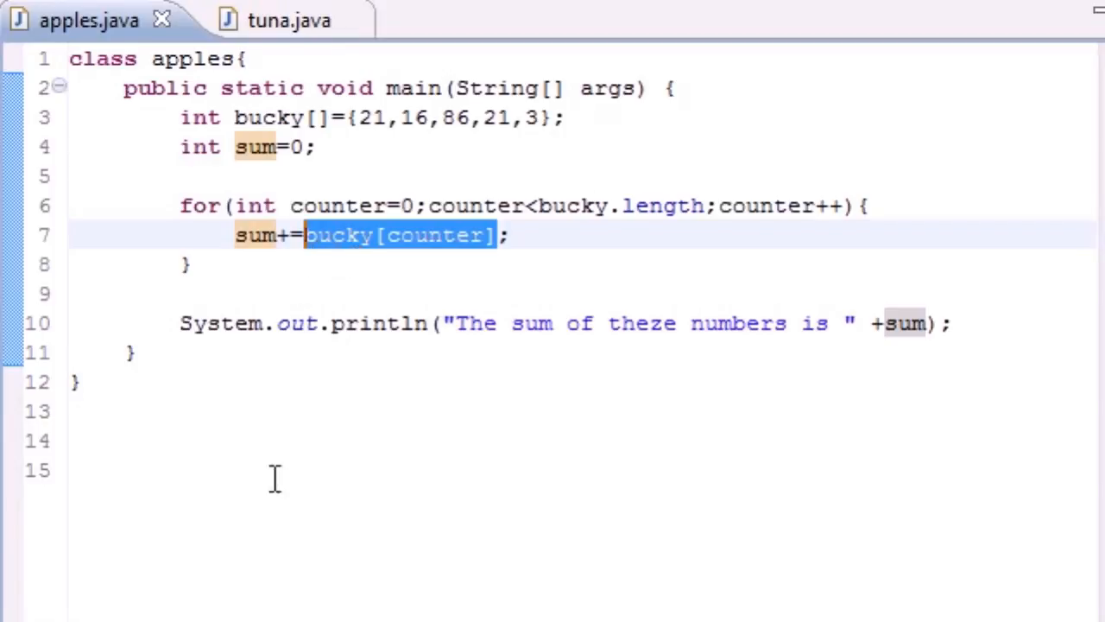